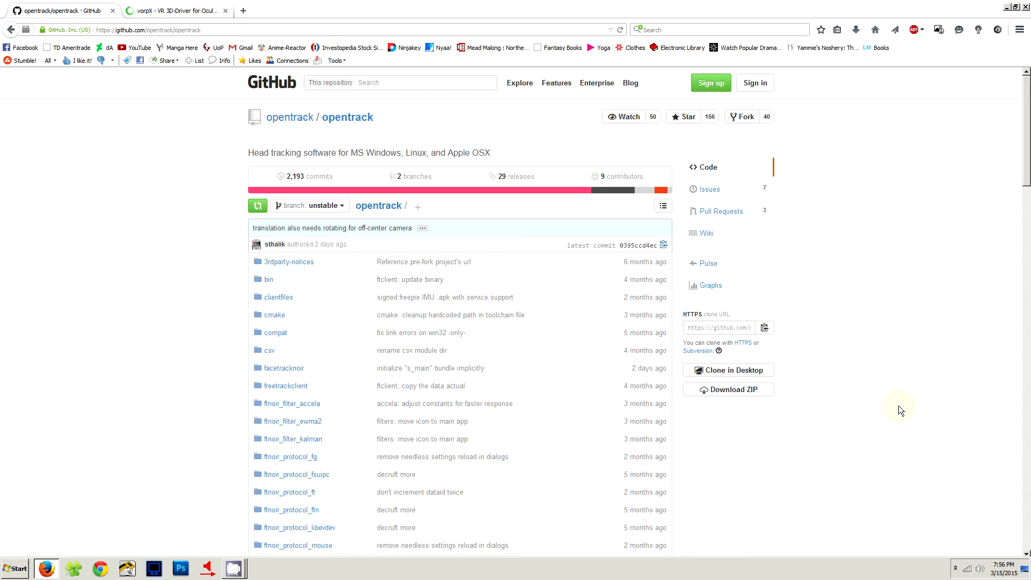
pyautogui.moveTo(899, 386)
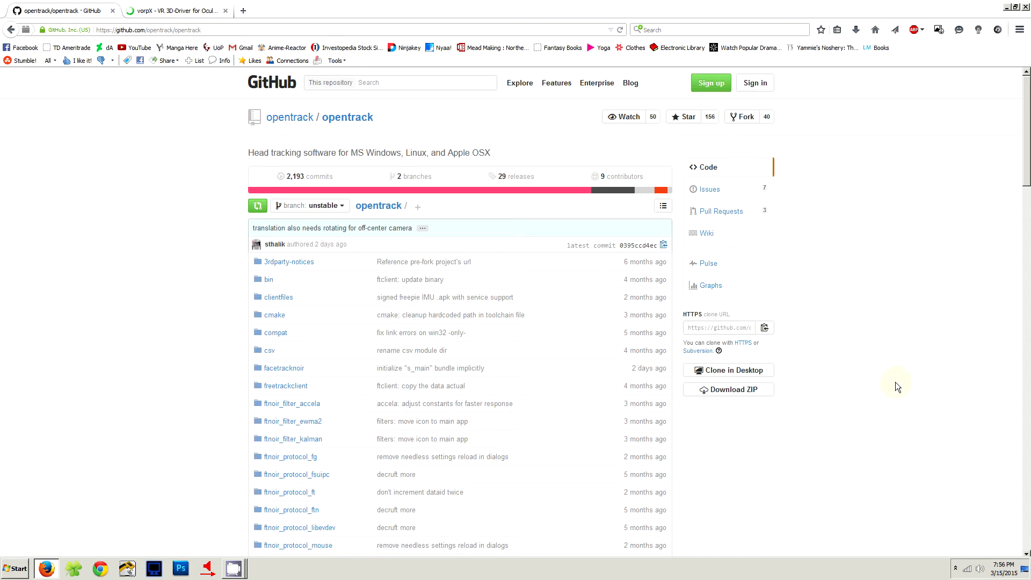
# Step: Open opentrack's 29 releases page, showing the 2.3 release candidate 9 downloads
pyautogui.click(174, 11)
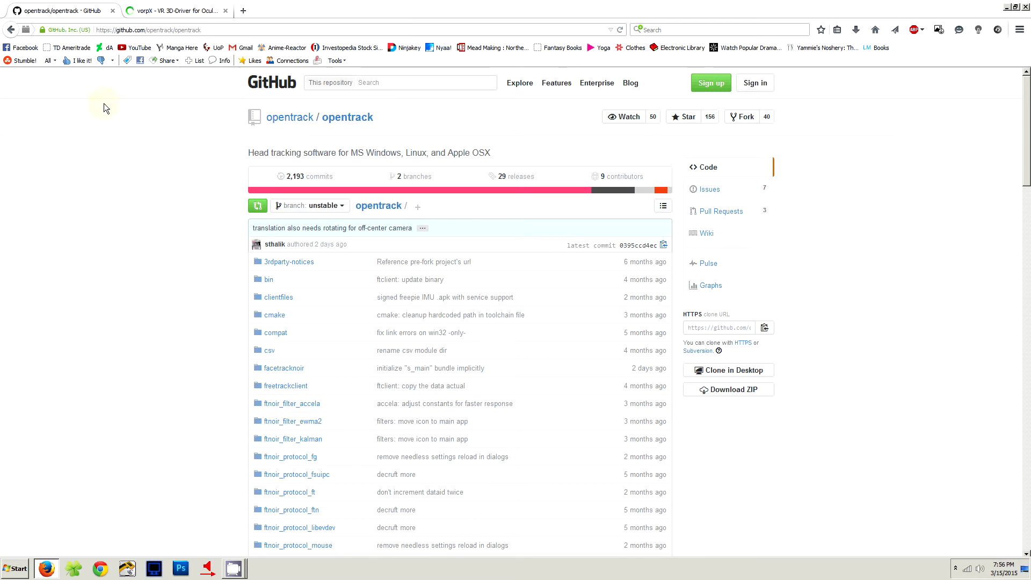
pyautogui.moveTo(289, 117)
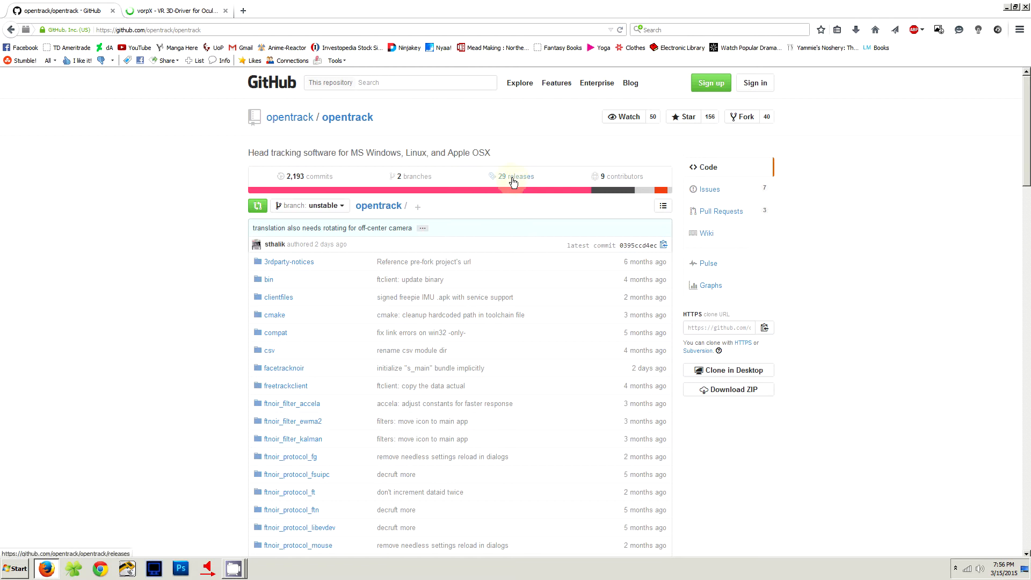
pyautogui.click(515, 176)
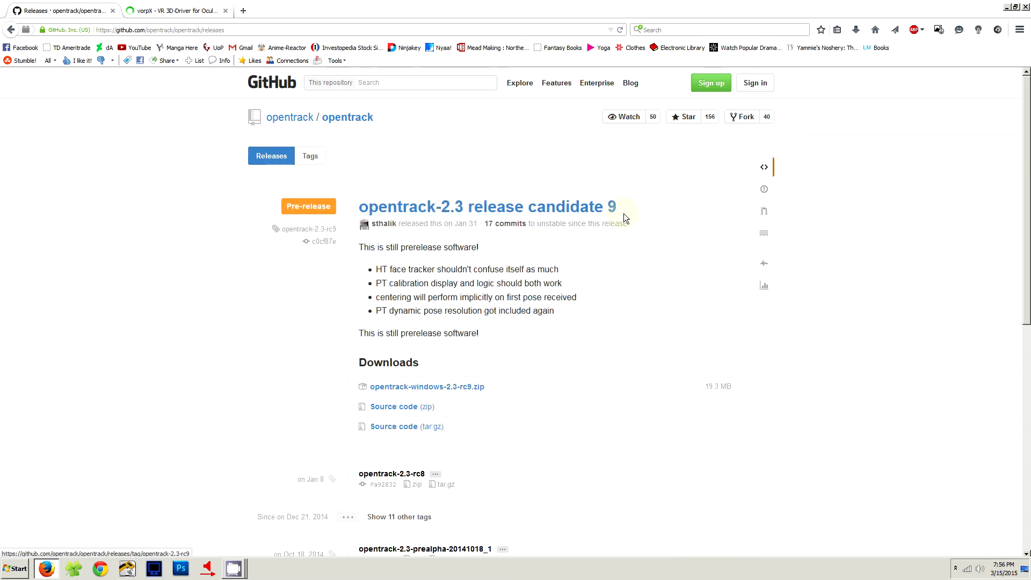
pyautogui.moveTo(397, 407)
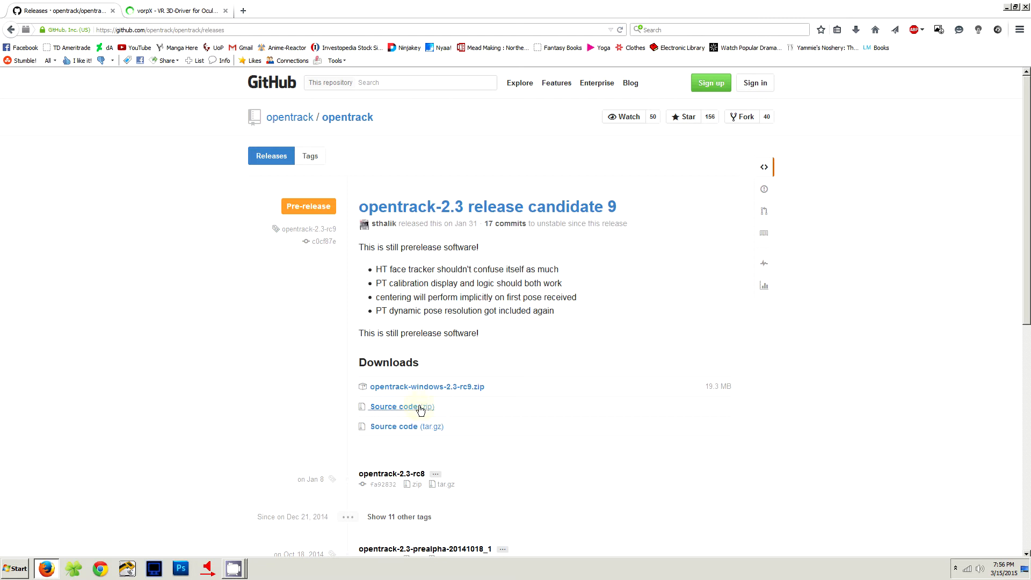
pyautogui.moveTo(396, 386)
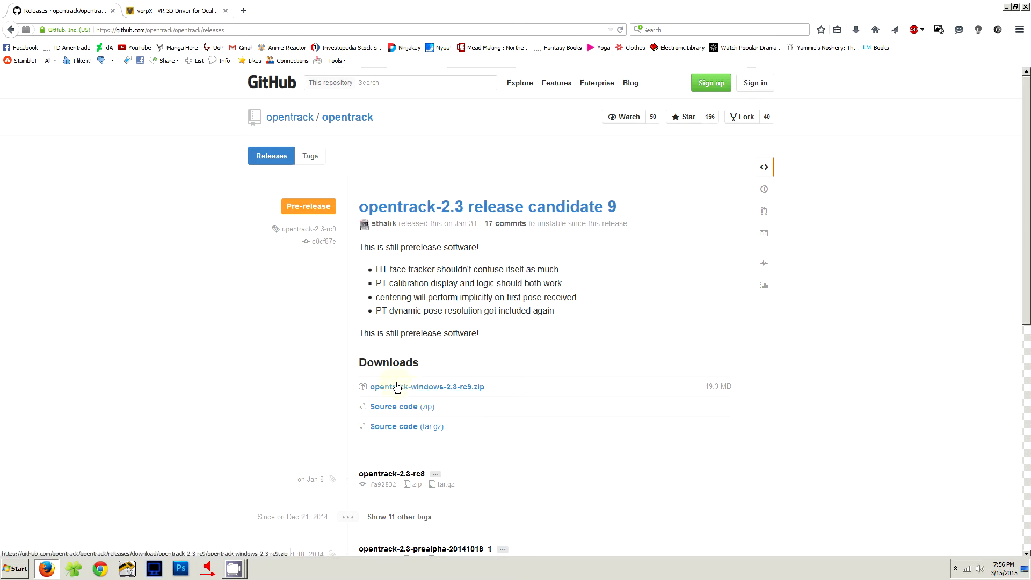
pyautogui.moveTo(704, 9)
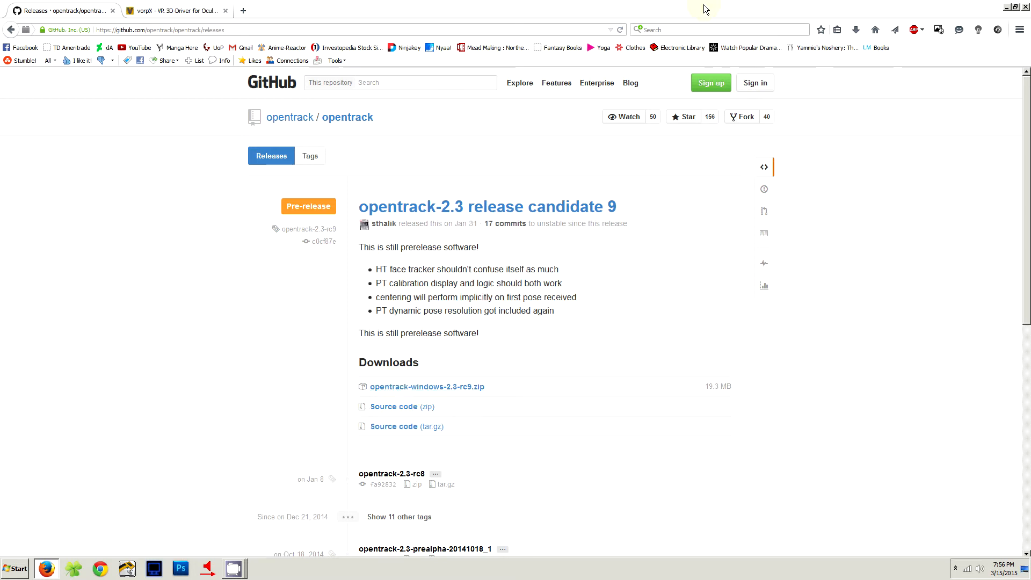
# Step: Switch to the vorpX tab and choose Configure vorpX from its tray watcher
pyautogui.click(175, 10)
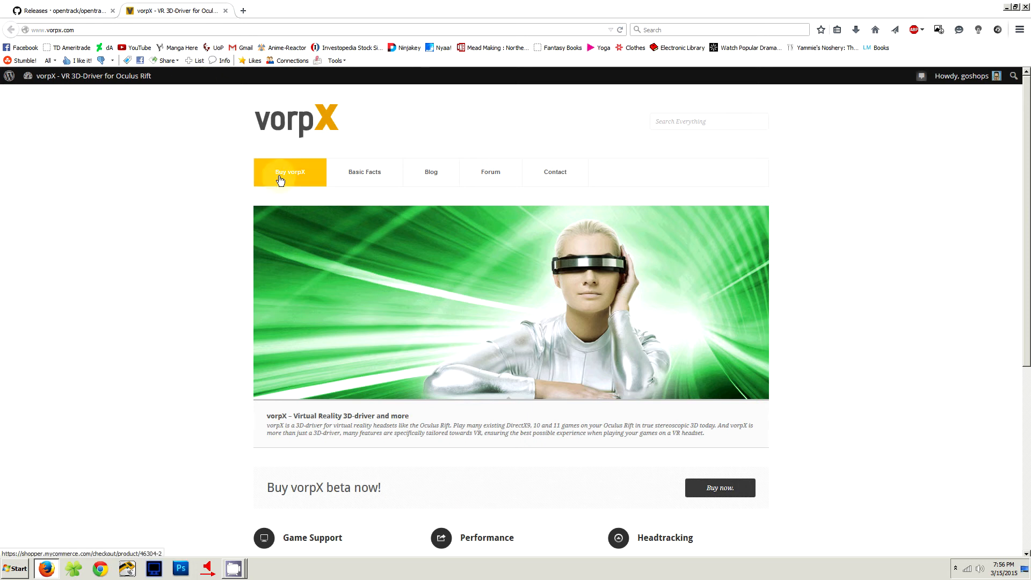
pyautogui.moveTo(998, 18)
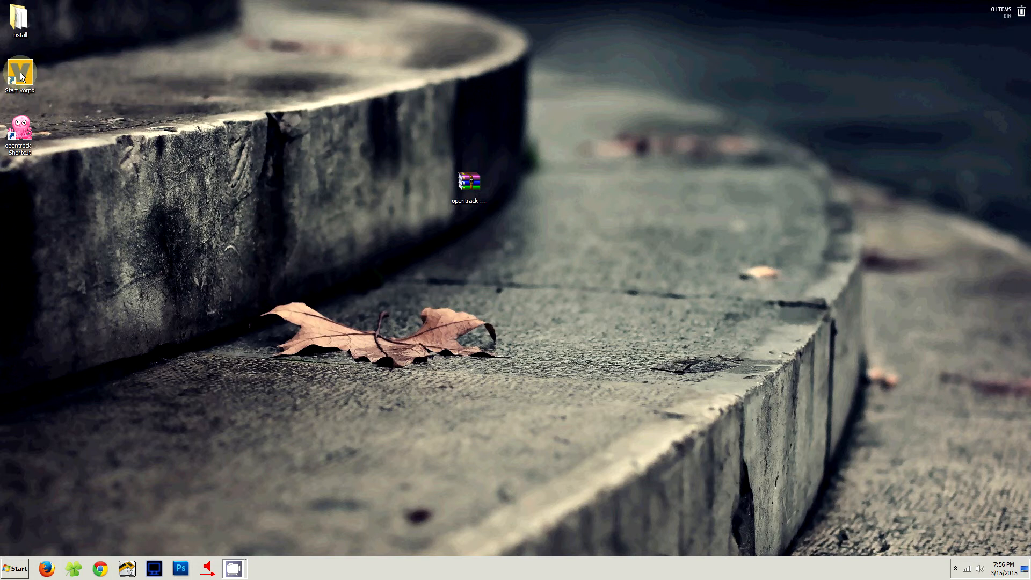
pyautogui.click(20, 75)
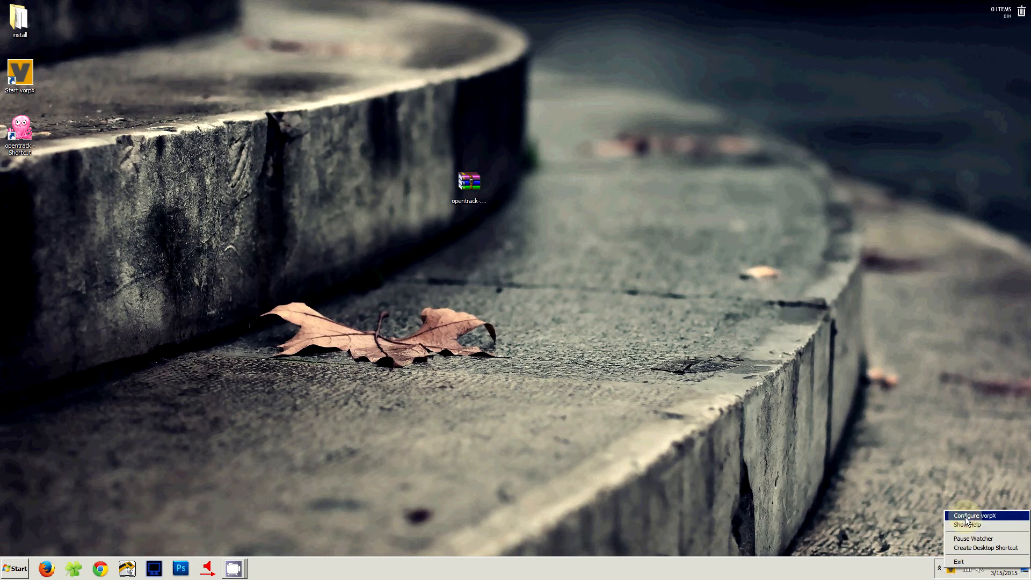
pyautogui.click(972, 515)
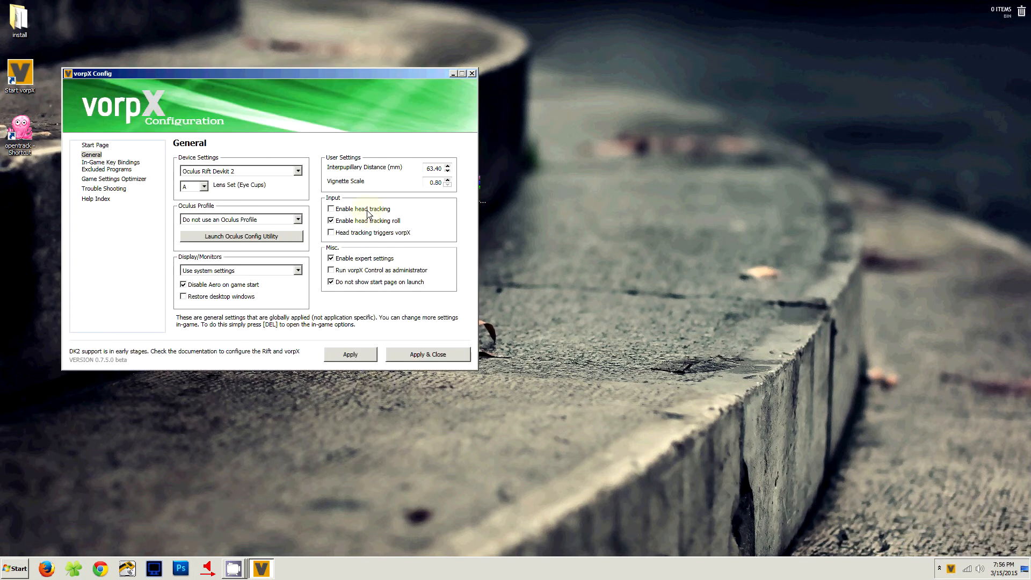
pyautogui.moveTo(360, 214)
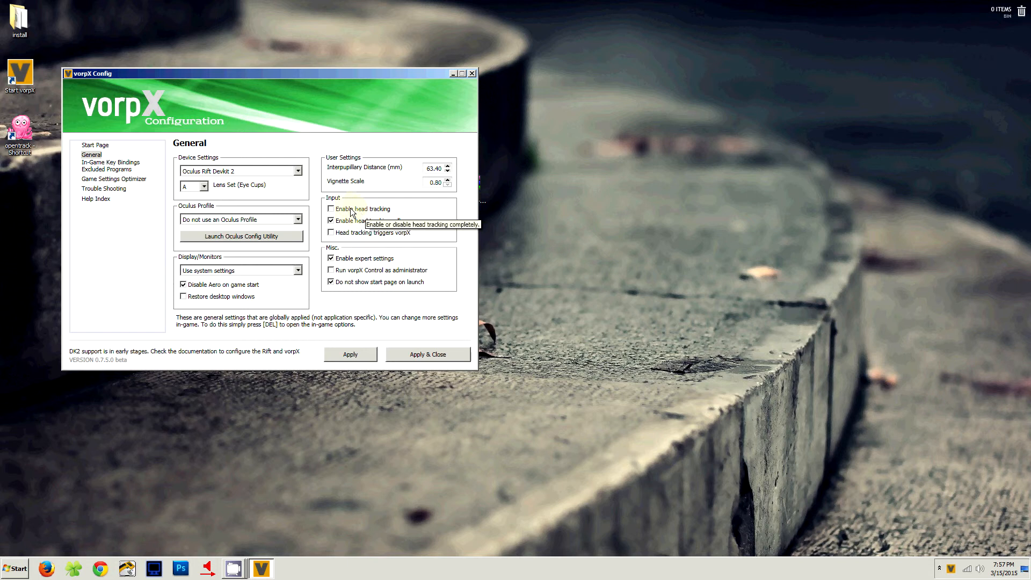
# Step: Leave vorpX's 'Enable head tracking' unchecked and apply and close the configuration
pyautogui.click(330, 209)
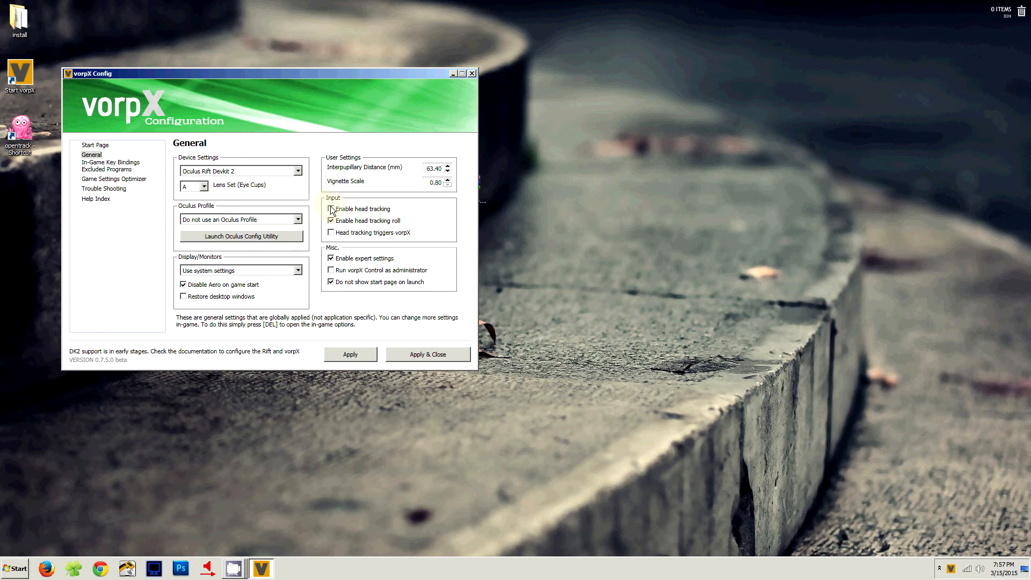
pyautogui.click(330, 208)
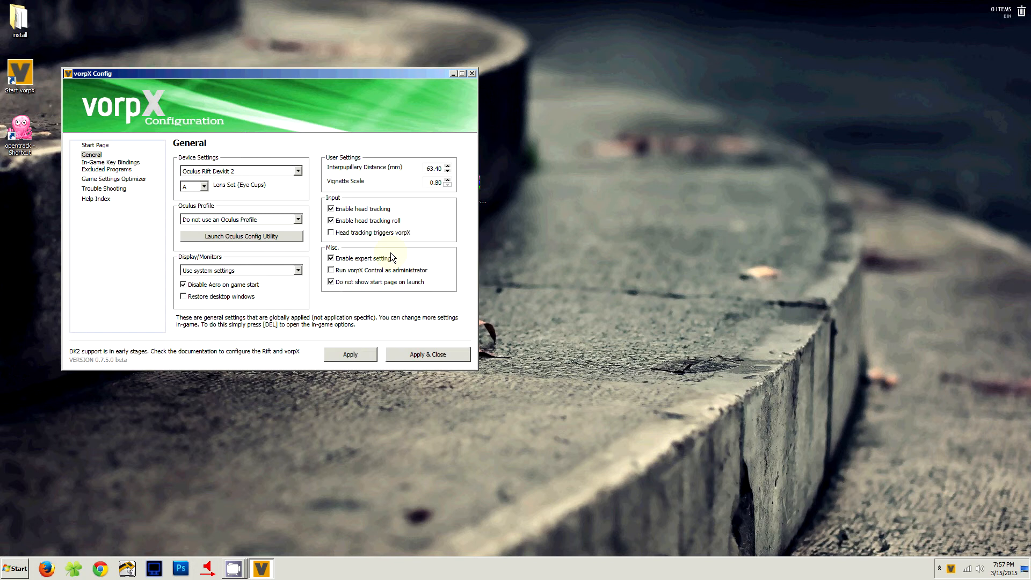
pyautogui.moveTo(396, 257)
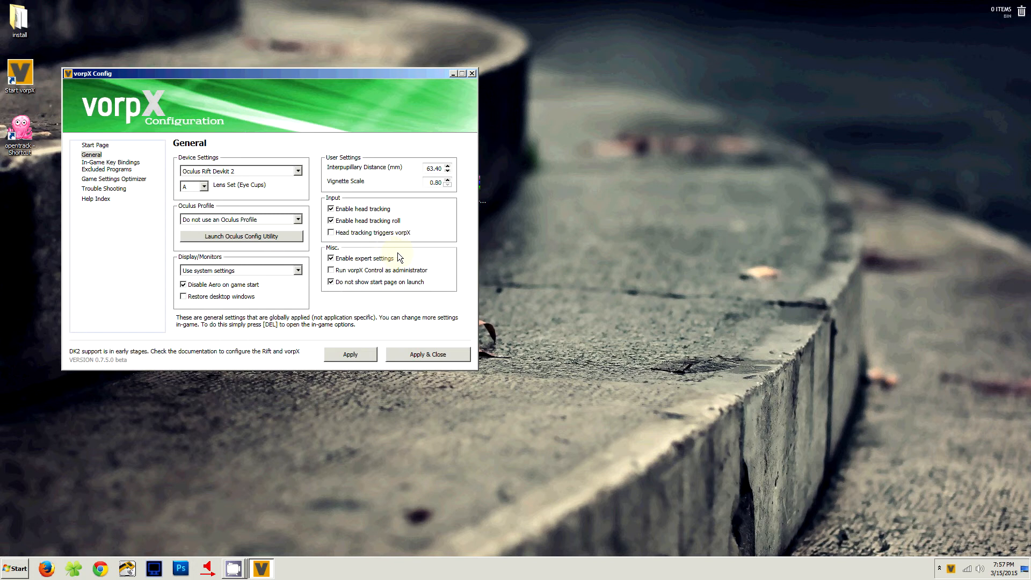
pyautogui.moveTo(332, 209)
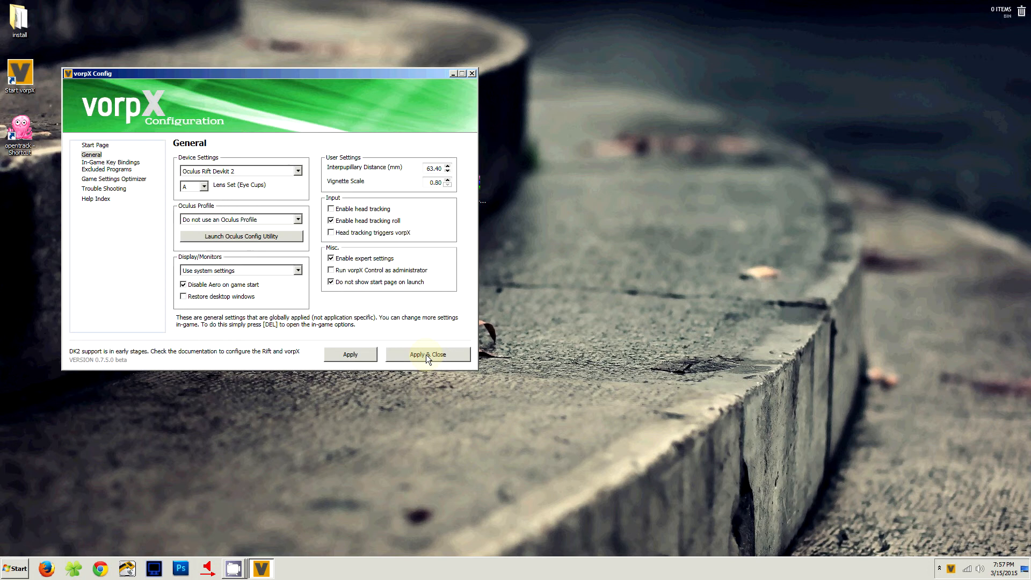
pyautogui.click(427, 354)
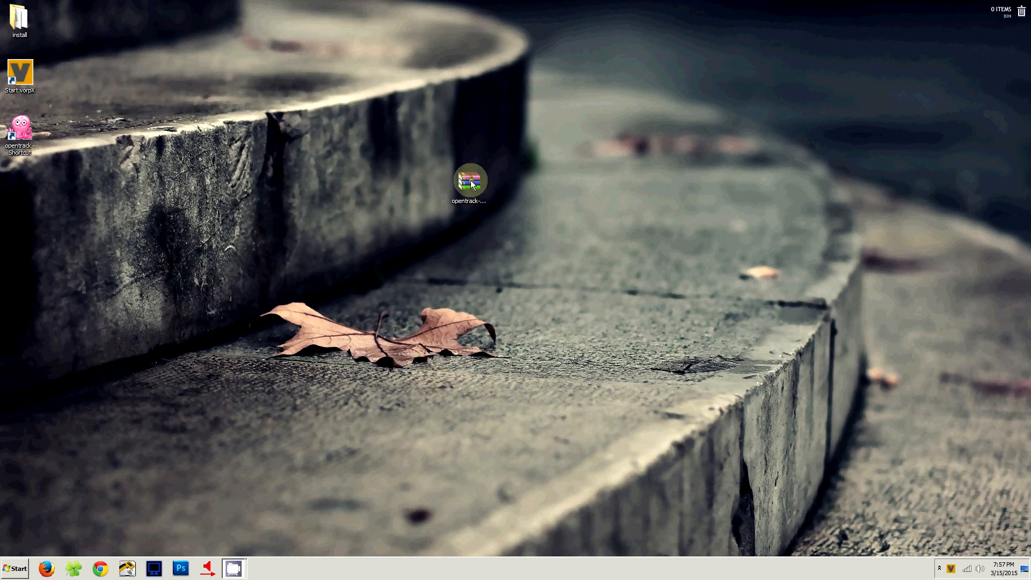
pyautogui.moveTo(469, 181); pyautogui.dragTo(387, 190)
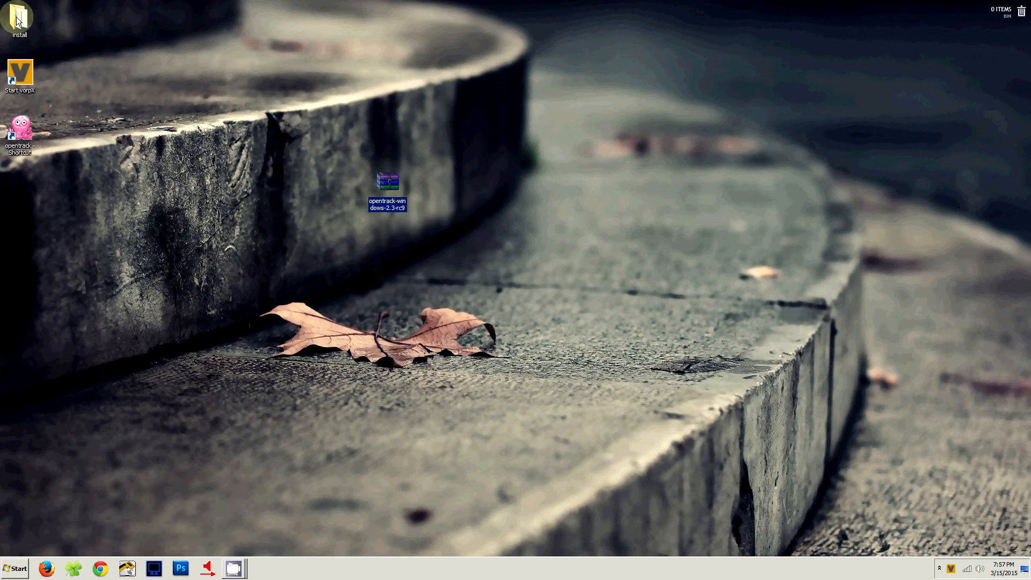
pyautogui.doubleClick(19, 15)
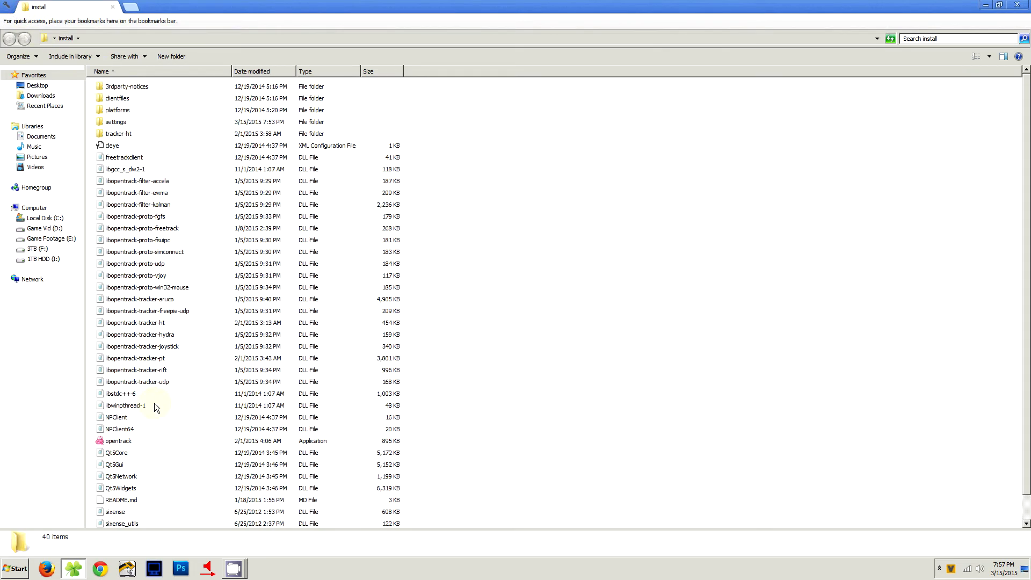
pyautogui.moveTo(119, 440)
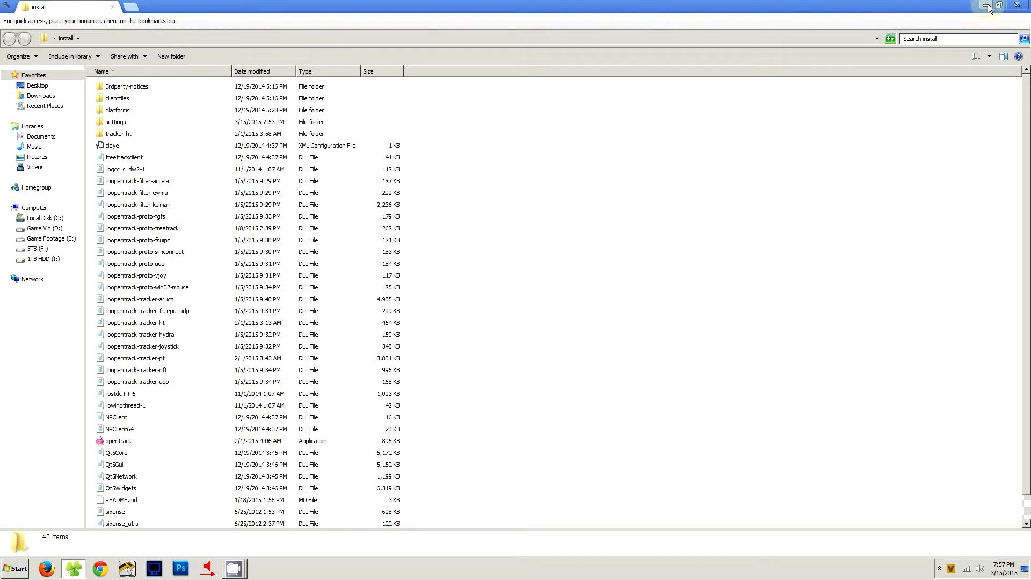
pyautogui.click(989, 6)
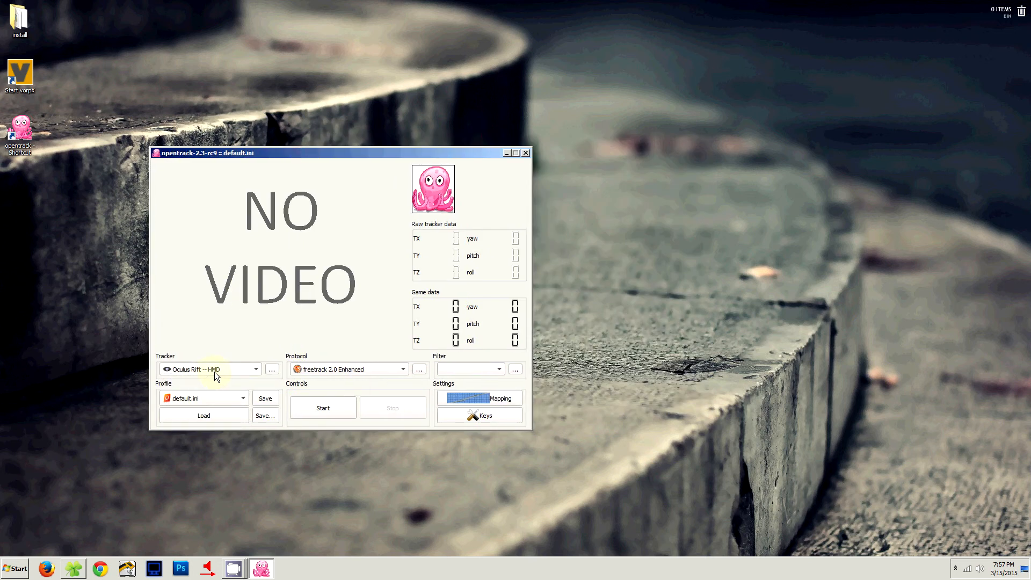
pyautogui.moveTo(339, 372)
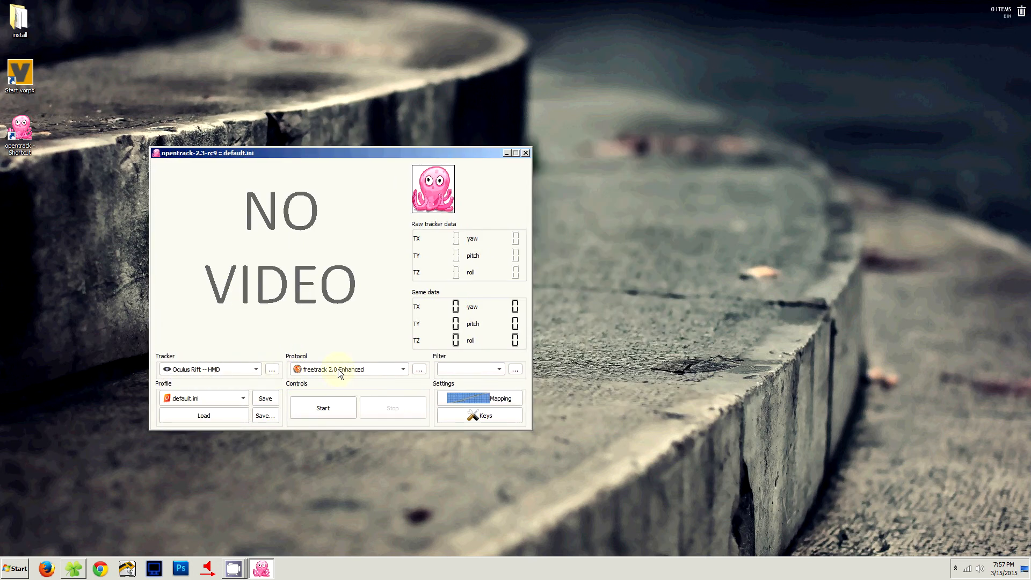
# Step: Move the opentrack window up and left and open its Mapping properties
pyautogui.moveTo(204, 153); pyautogui.dragTo(88, 129)
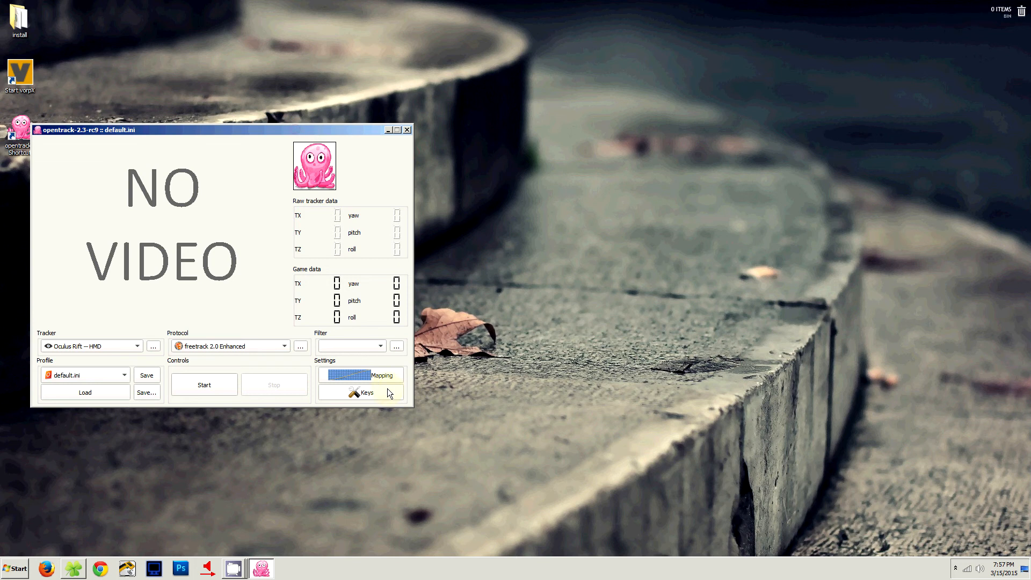
pyautogui.click(361, 375)
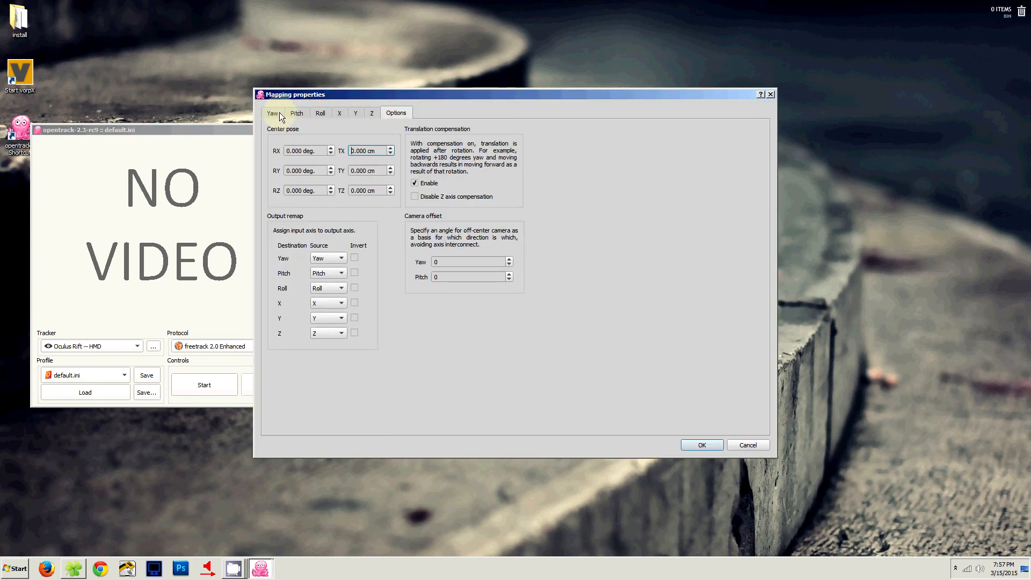
# Step: Review the Yaw, Pitch and Z mapping curves, accept, and relaunch opentrack as administrator
pyautogui.click(296, 112)
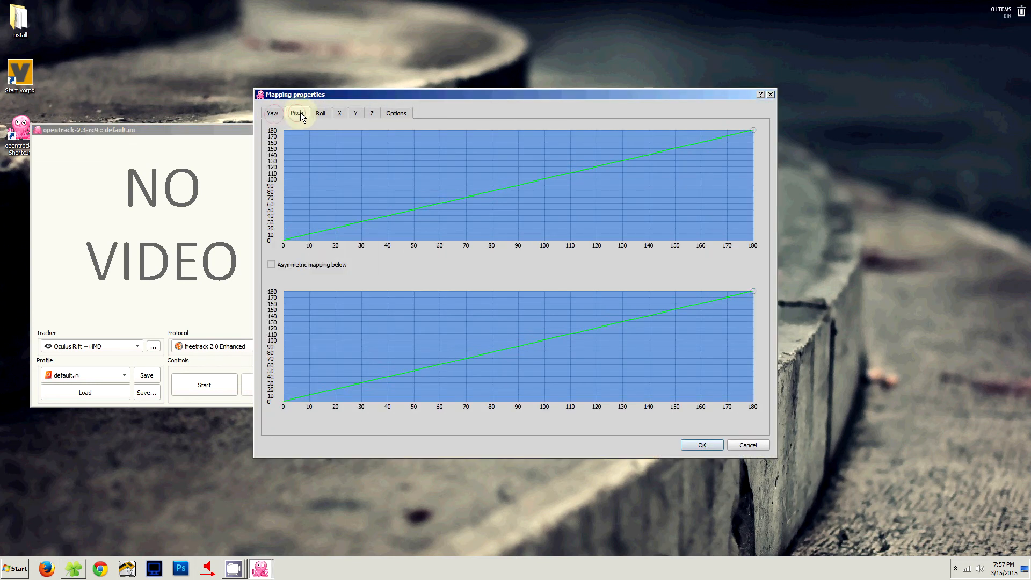
pyautogui.click(372, 112)
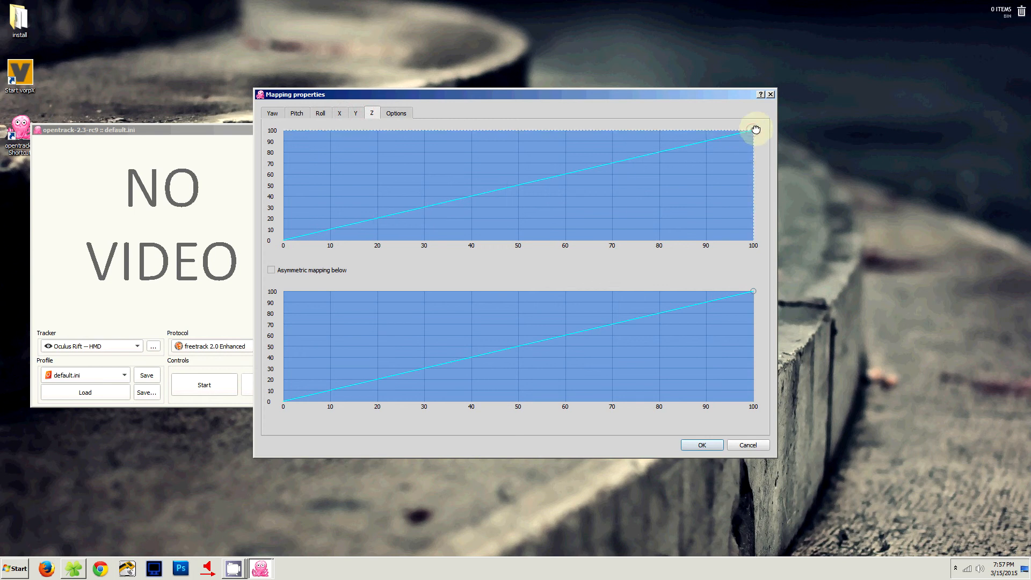
pyautogui.moveTo(754, 129); pyautogui.dragTo(729, 169)
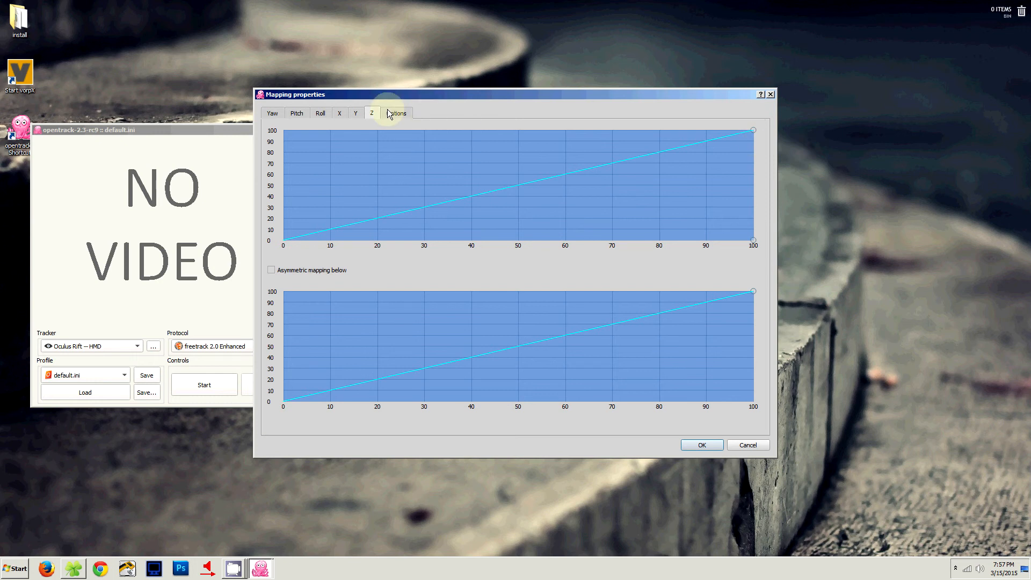
pyautogui.click(396, 112)
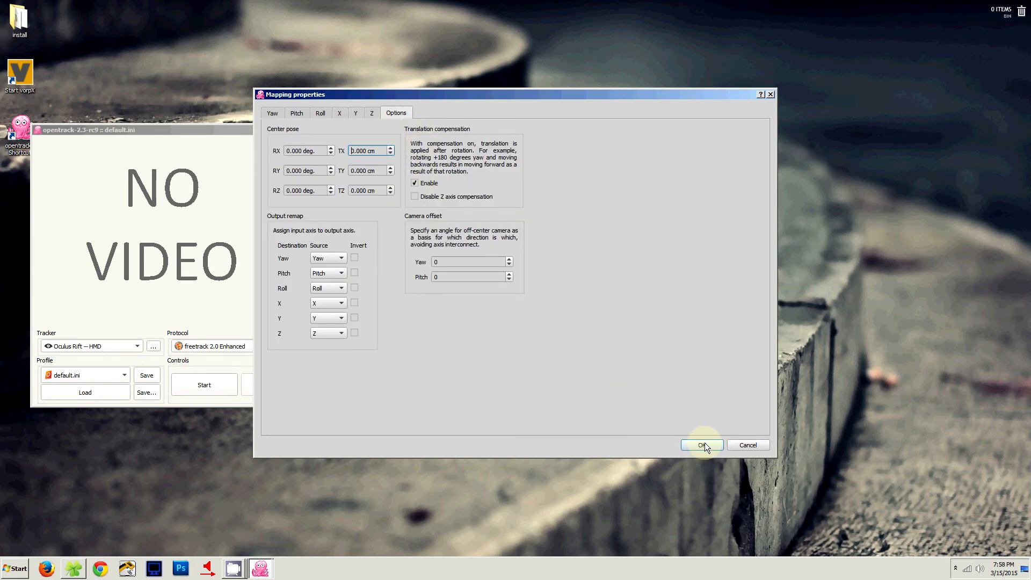
pyautogui.click(701, 445)
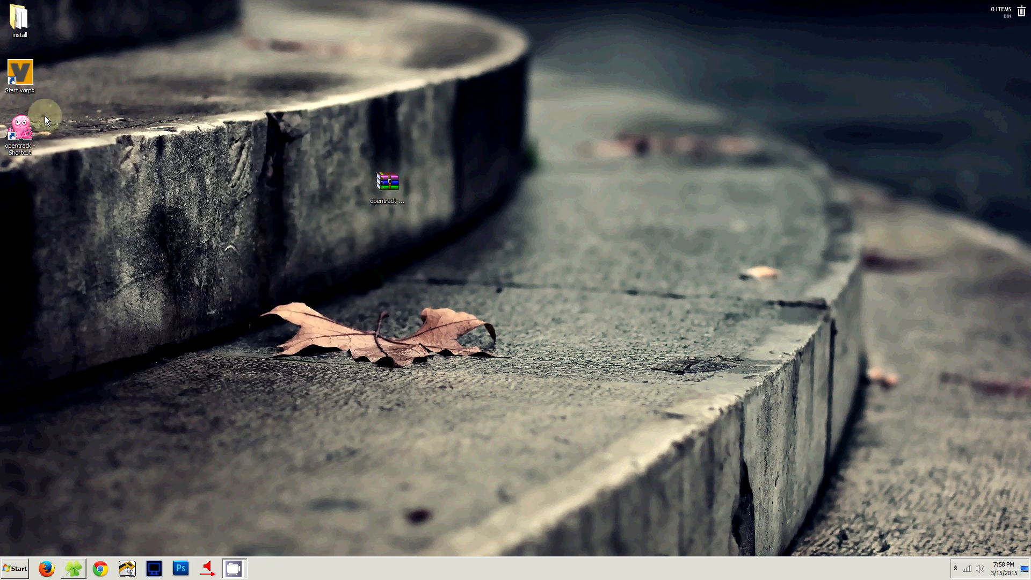
pyautogui.rightClick(19, 129)
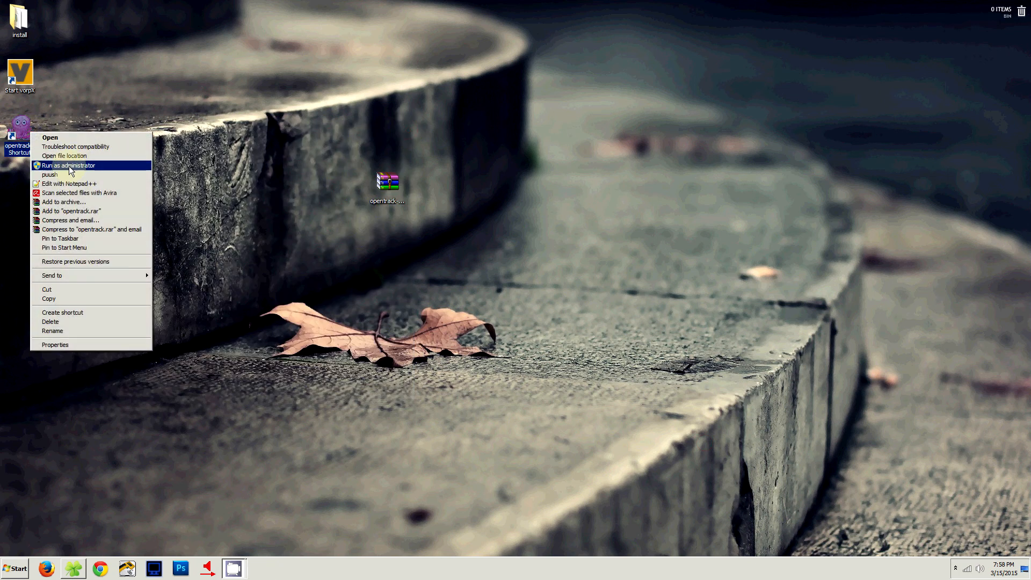
pyautogui.click(68, 165)
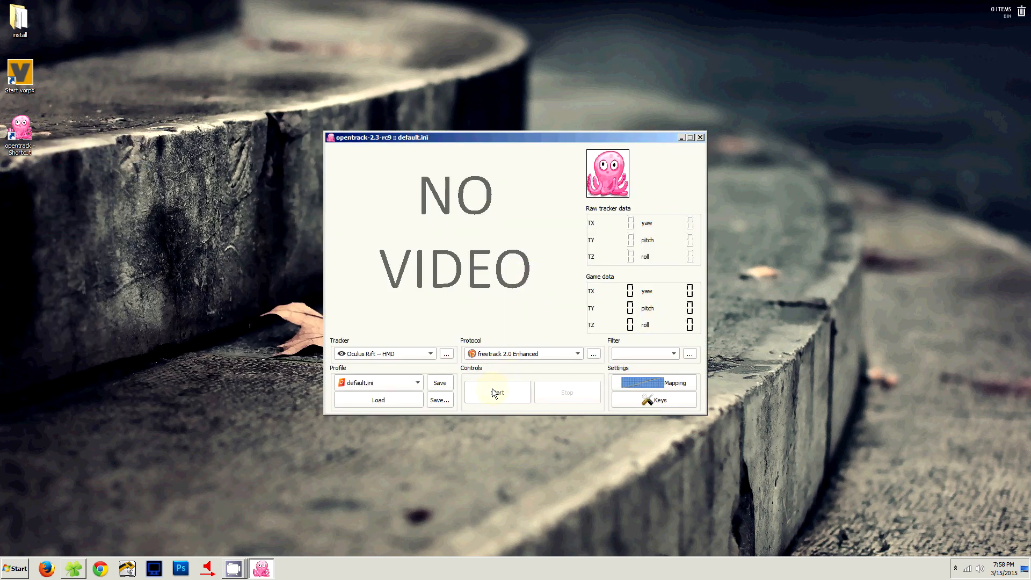
# Step: Start head tracking, then open the keyboard shortcuts dialog and move it left
pyautogui.click(497, 392)
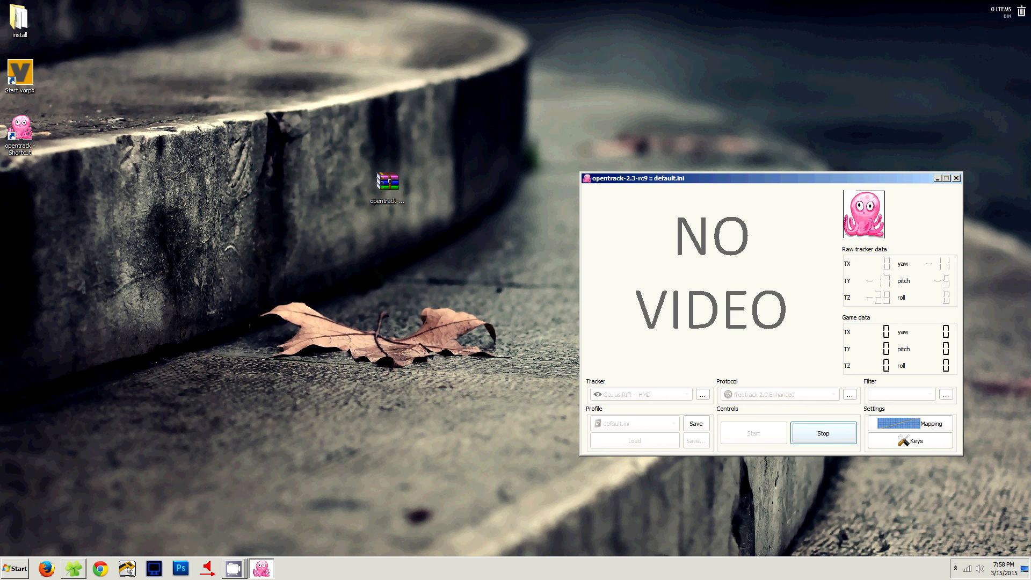
pyautogui.click(909, 441)
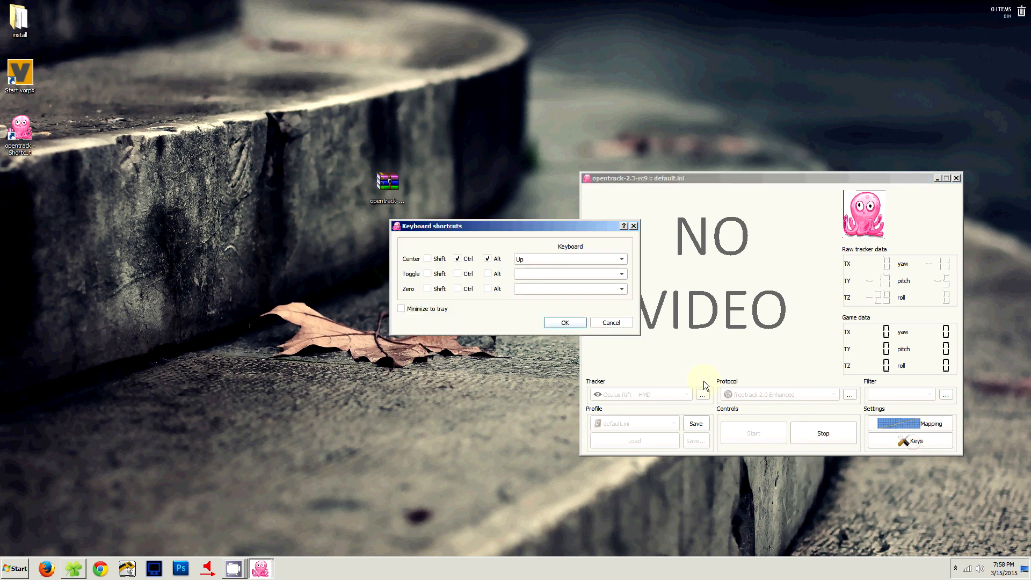
pyautogui.moveTo(428, 225); pyautogui.dragTo(275, 221)
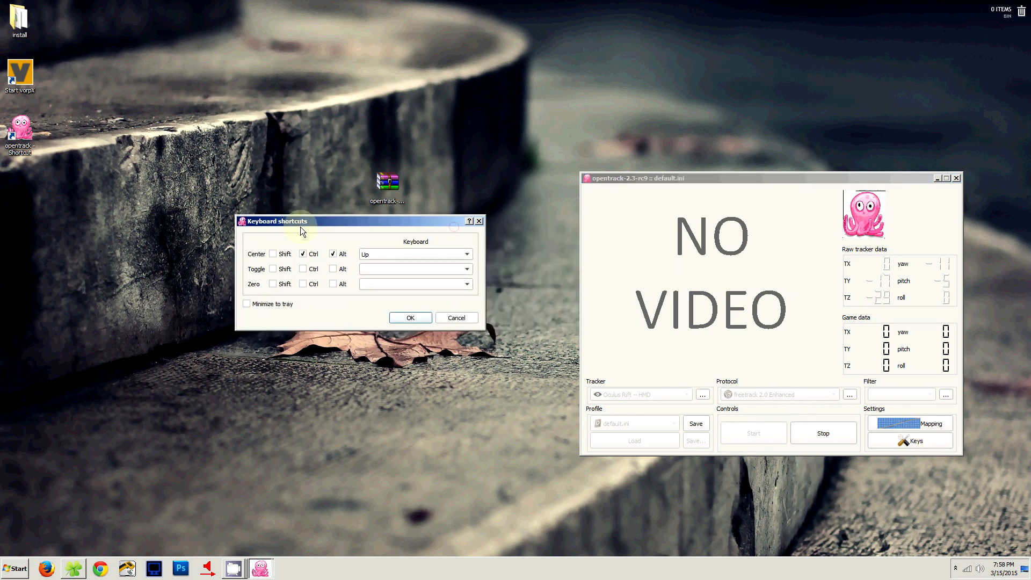